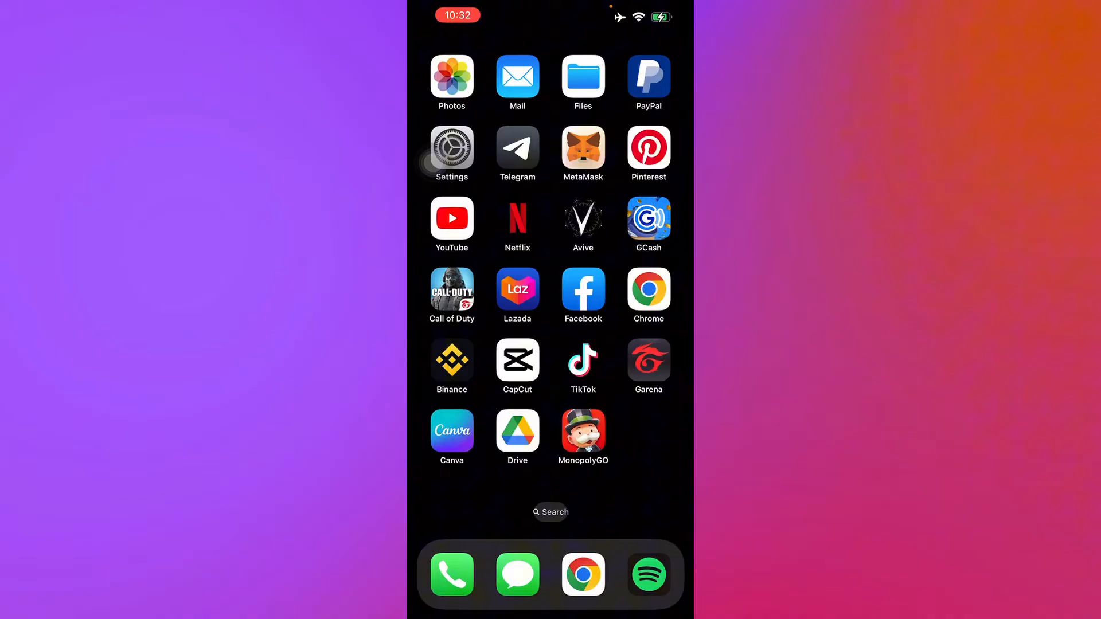
Launch the Binance app from the iPhone home screen
{"action": "left_click", "coordinate": [452, 359]}
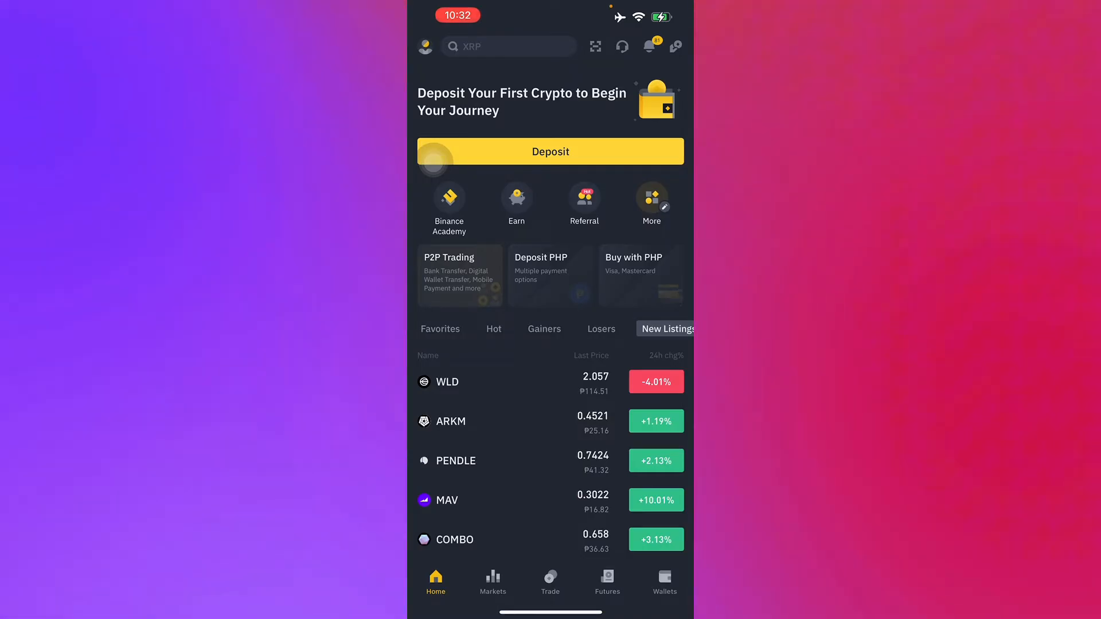
Go to the Spot wallet balances and start a crypto deposit
{"action": "left_click", "coordinate": [664, 581]}
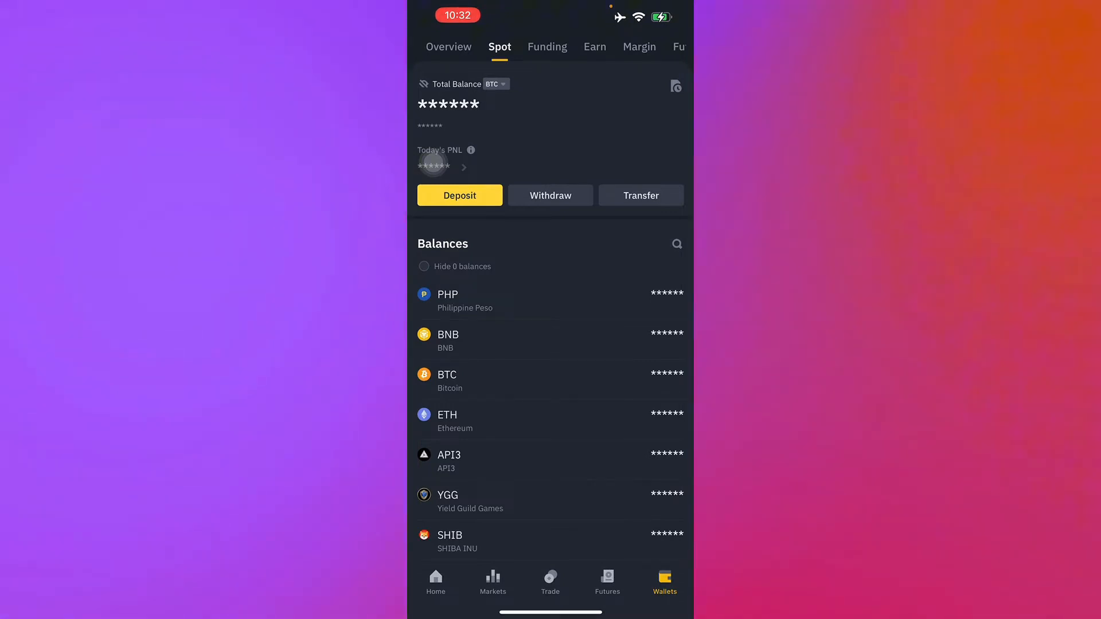
{"action": "left_click", "coordinate": [446, 421]}
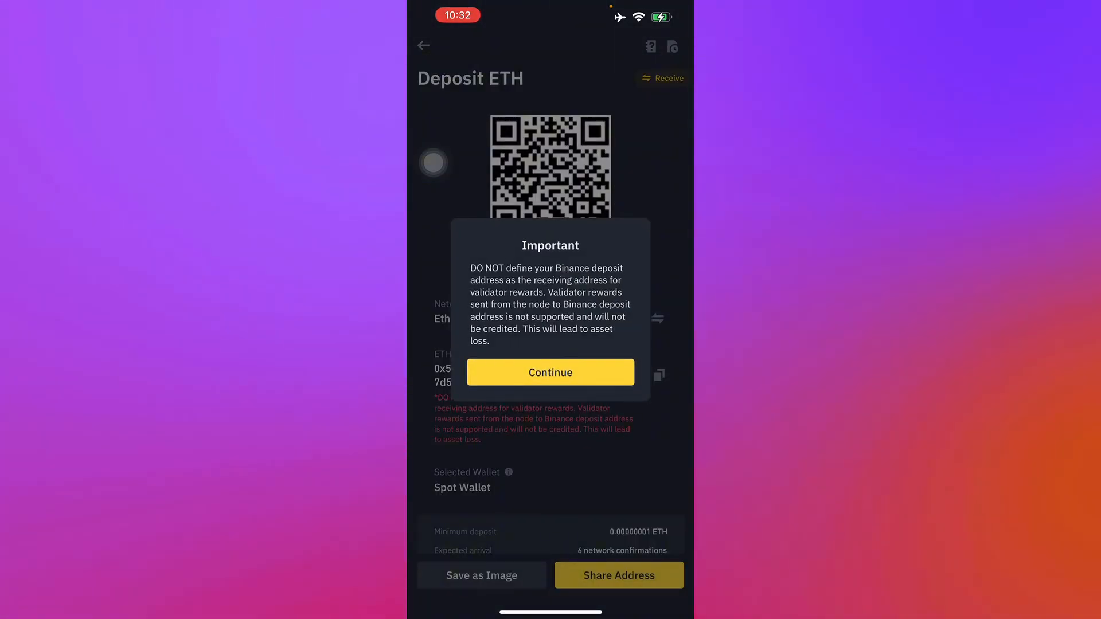
Acknowledge the validator rewards warning and copy the ERC20 ETH deposit address
{"action": "left_click", "coordinate": [549, 371]}
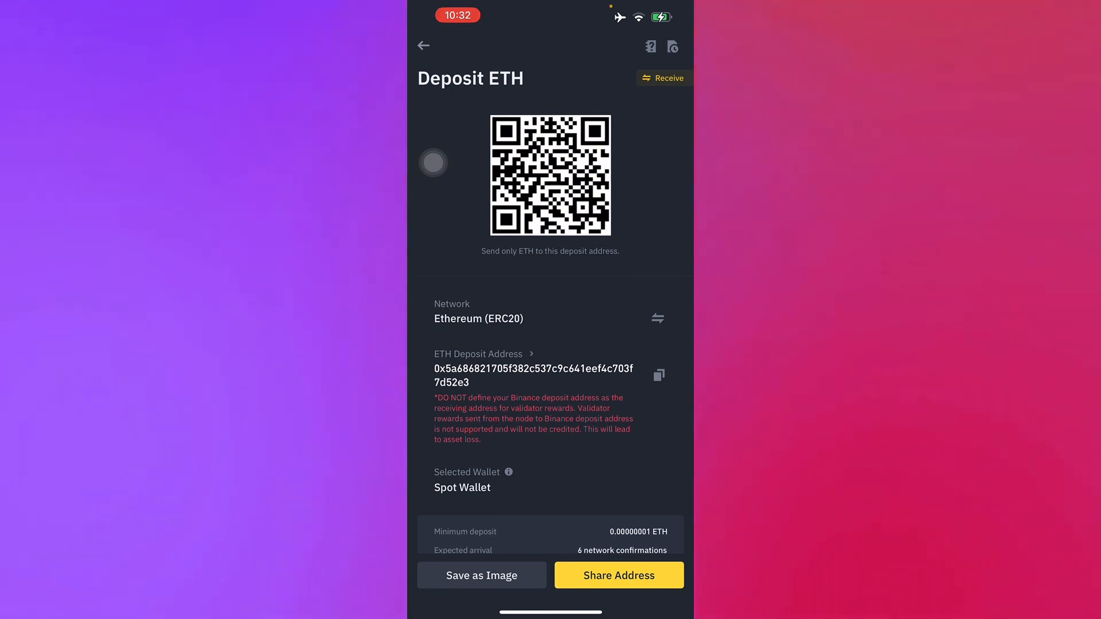
{"action": "left_click", "coordinate": [658, 374]}
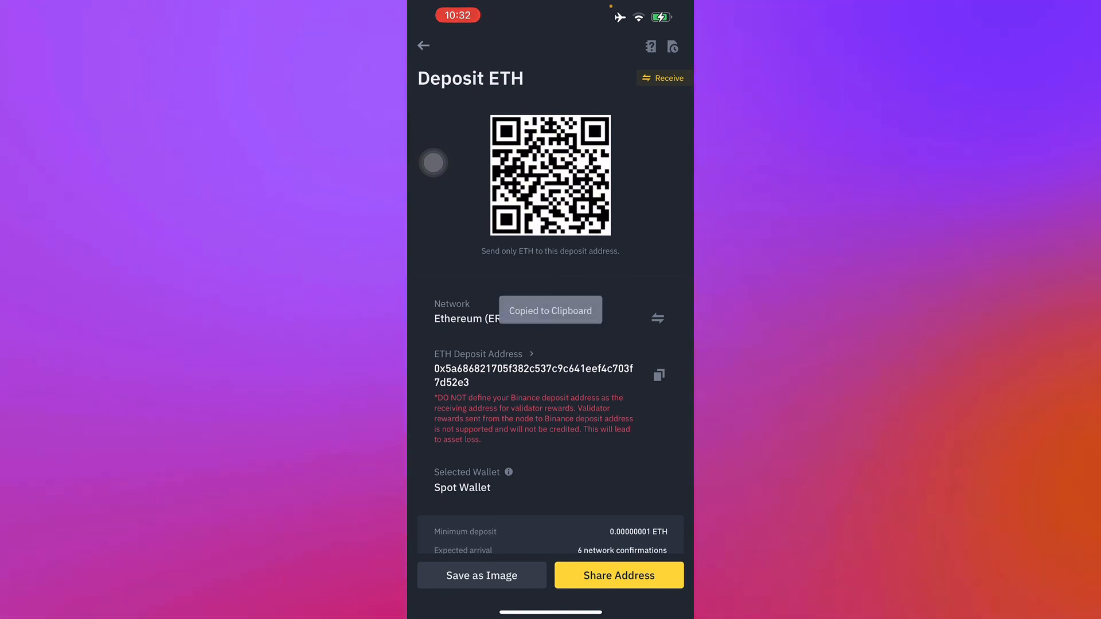